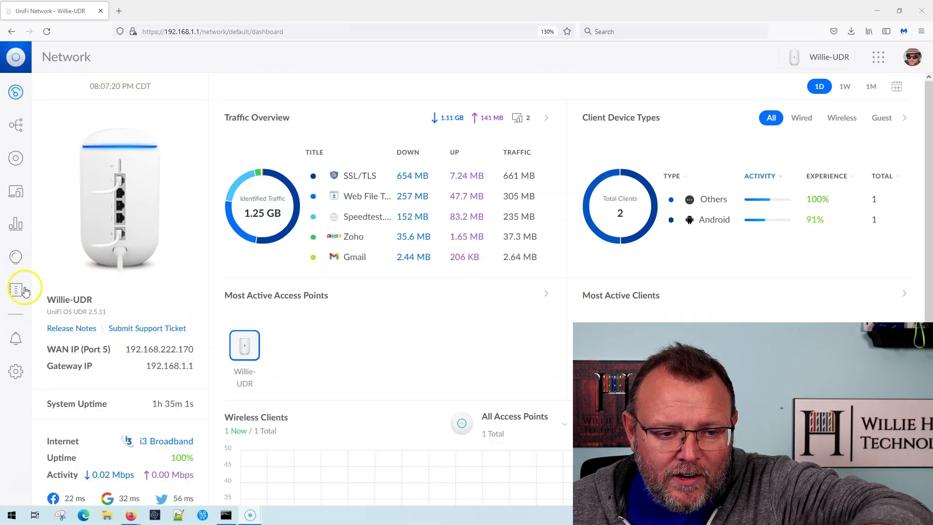
pyautogui.moveTo(15, 289)
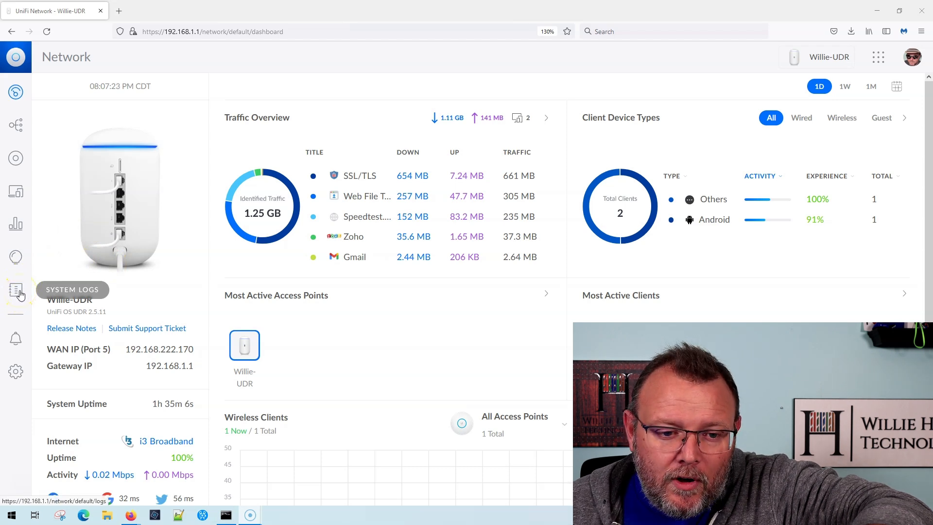
# Leave the Willie-UDR dashboard for the System Logs page from the left sidebar
pyautogui.click(16, 291)
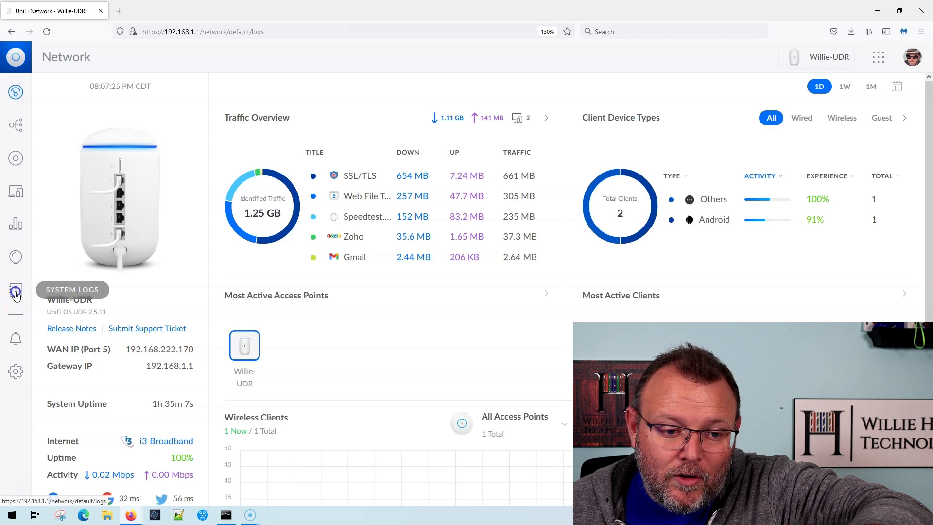
pyautogui.click(16, 291)
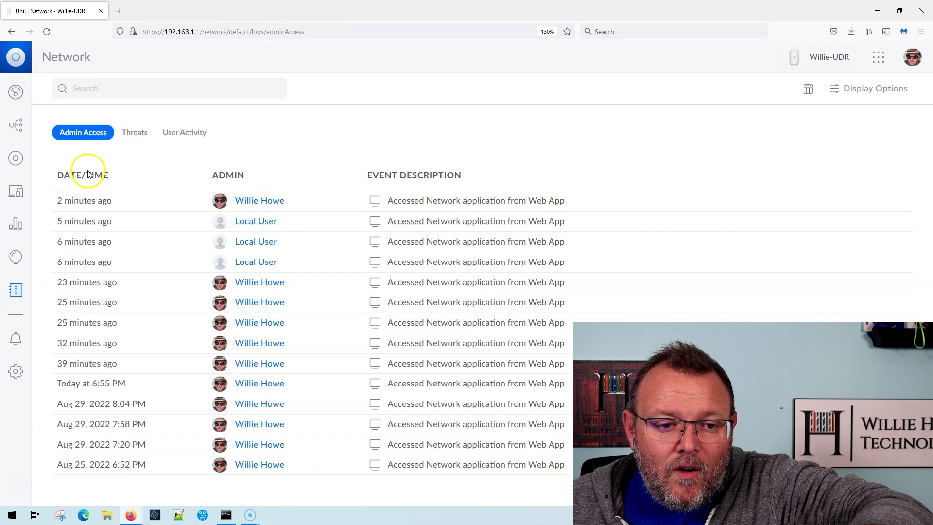
pyautogui.moveTo(110, 154)
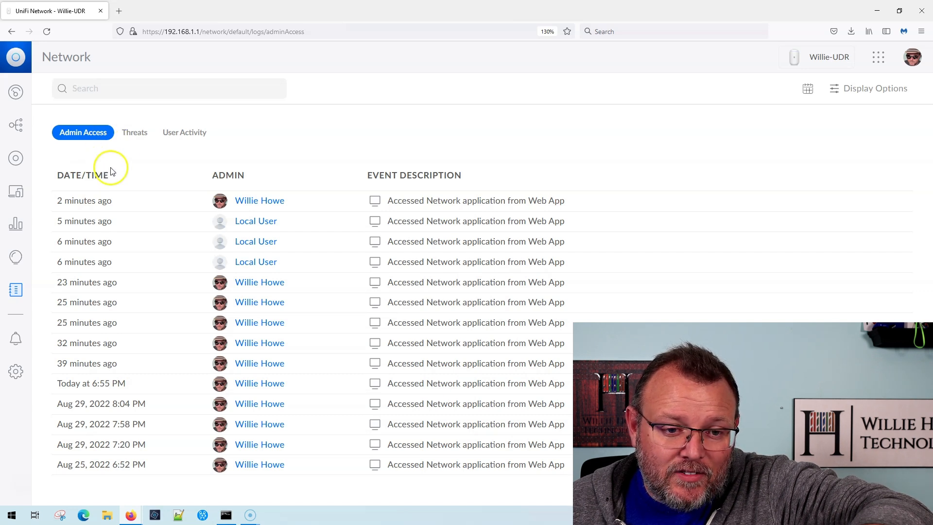
pyautogui.click(185, 132)
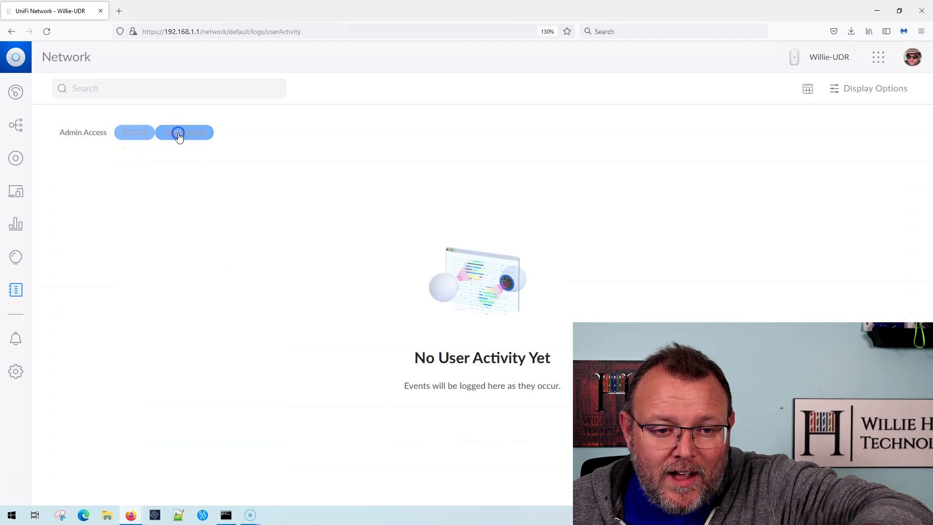
pyautogui.click(133, 132)
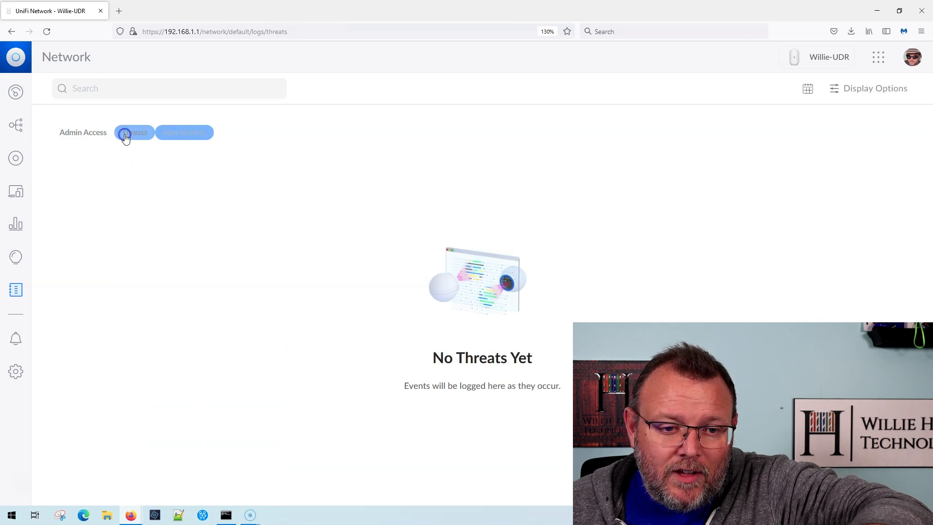
pyautogui.click(82, 132)
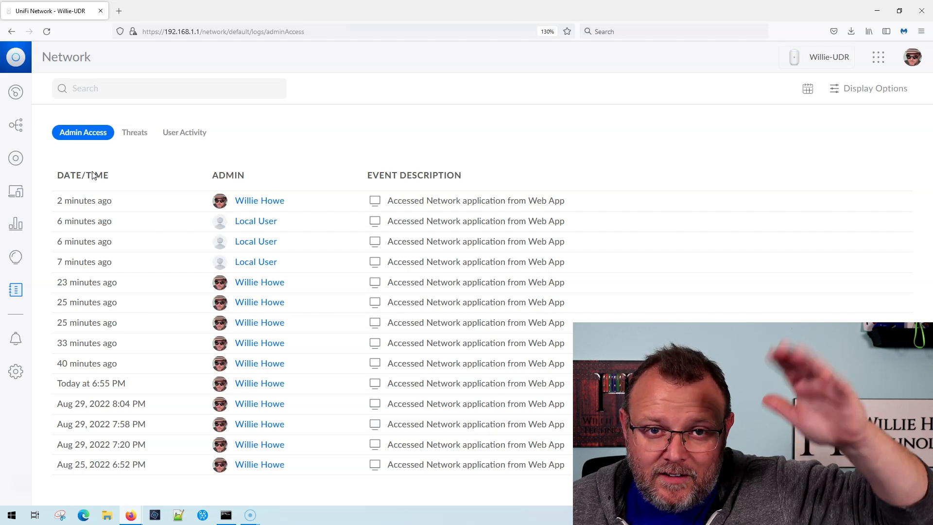
pyautogui.moveTo(47, 216)
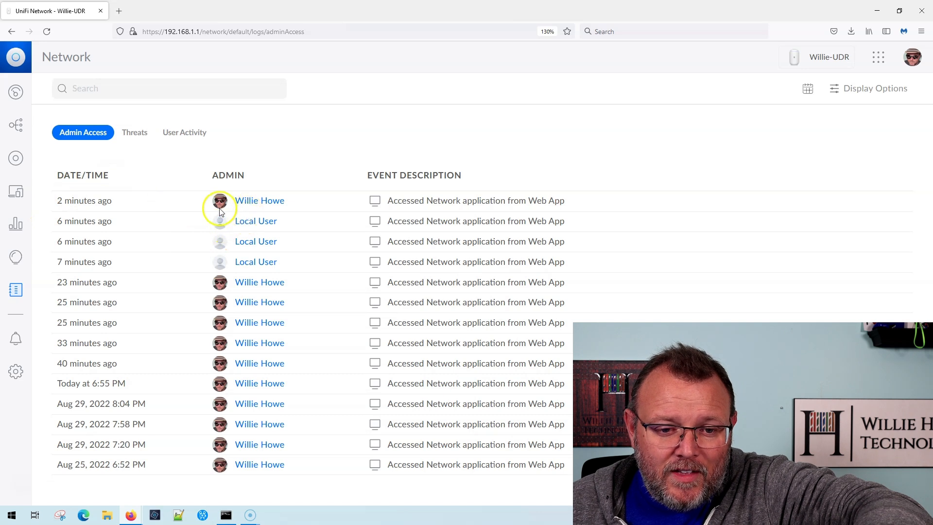
pyautogui.moveTo(285, 224)
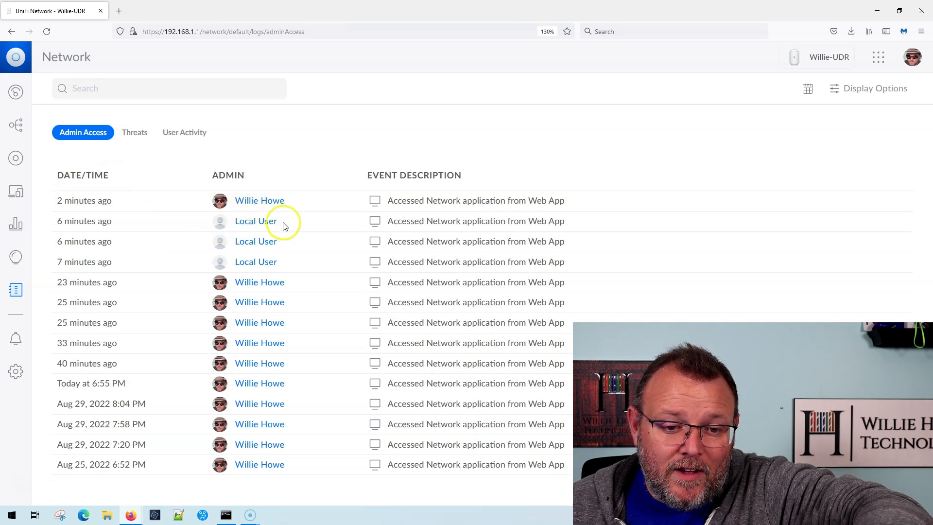
pyautogui.moveTo(285, 237)
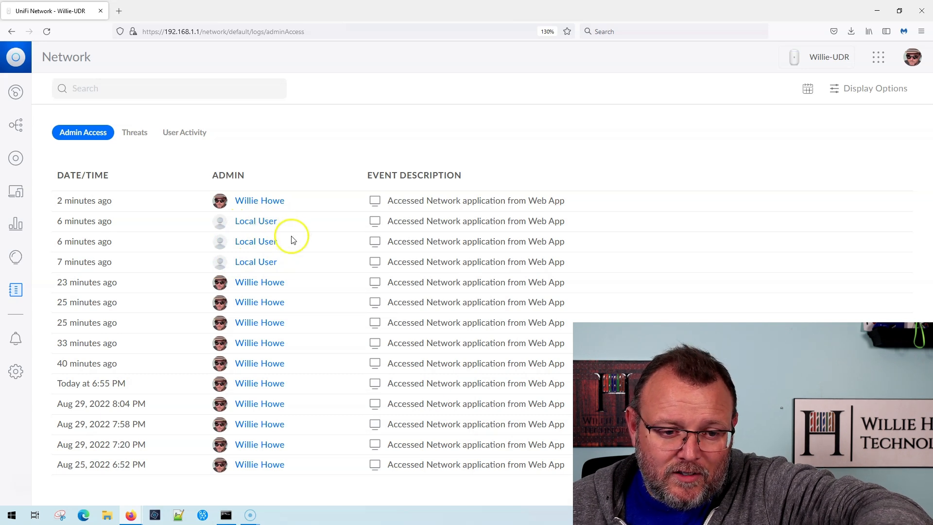
pyautogui.moveTo(232, 274)
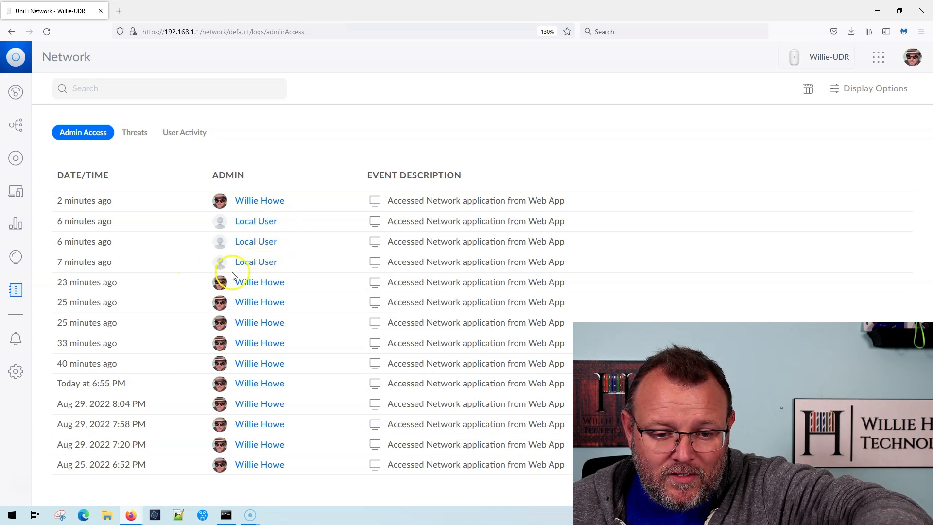
pyautogui.moveTo(234, 475)
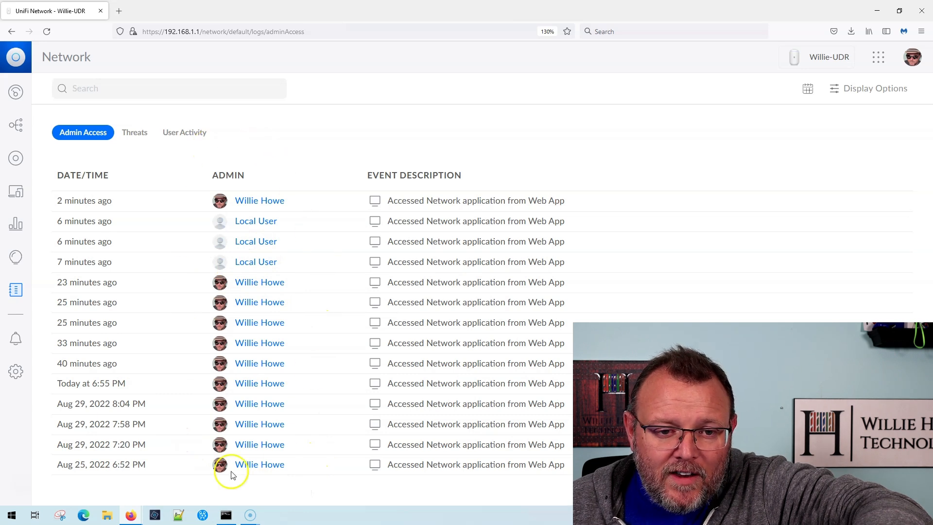
pyautogui.moveTo(199, 377)
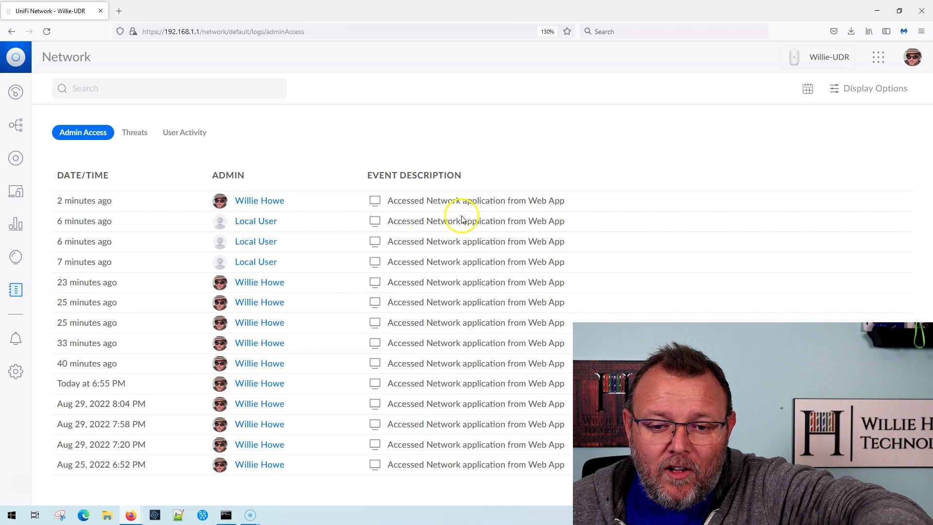
pyautogui.moveTo(466, 206)
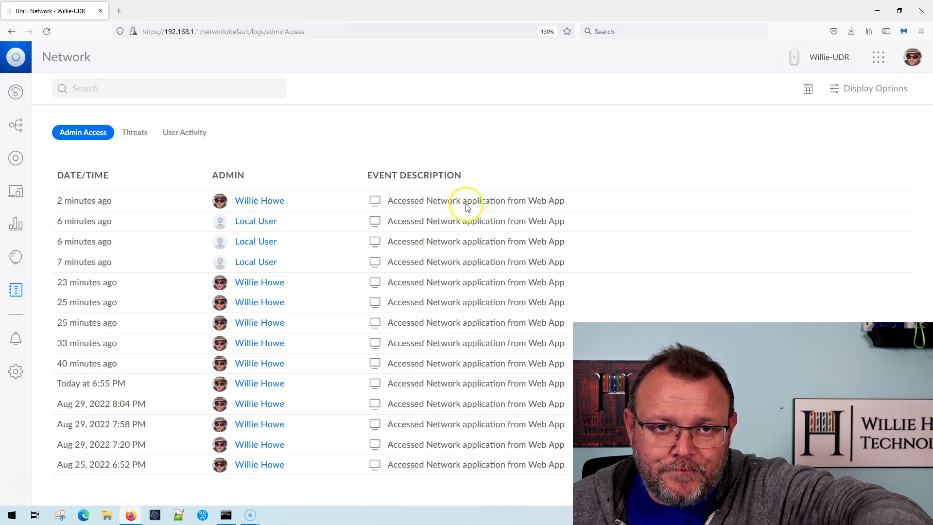
pyautogui.moveTo(380, 227)
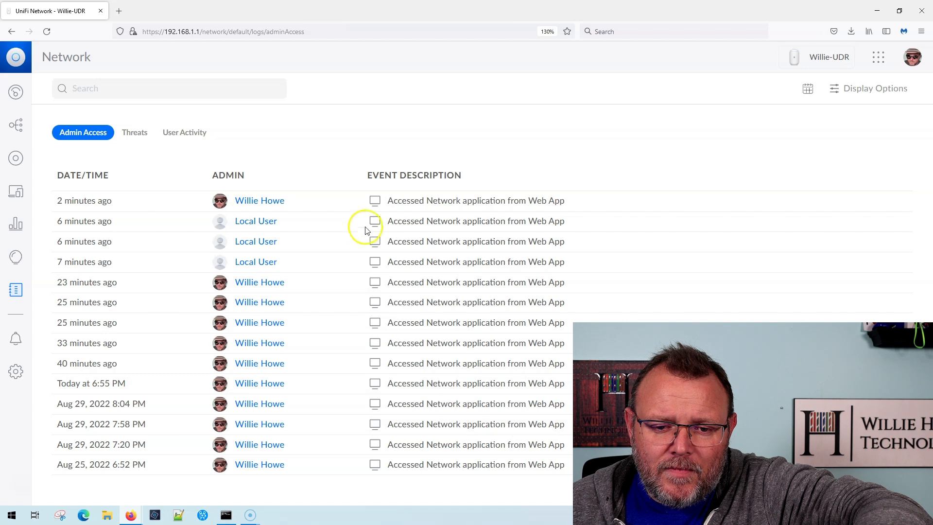
pyautogui.doubleClick(421, 200)
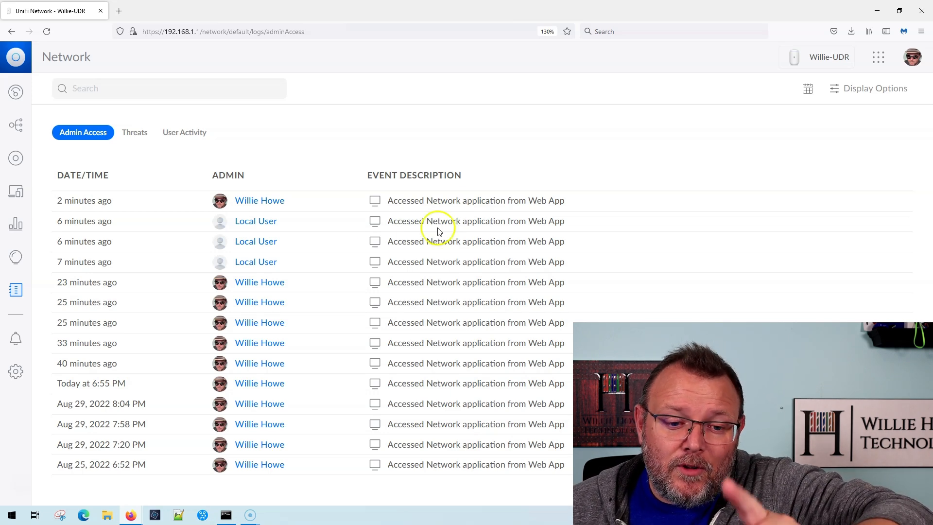
pyautogui.moveTo(199, 424)
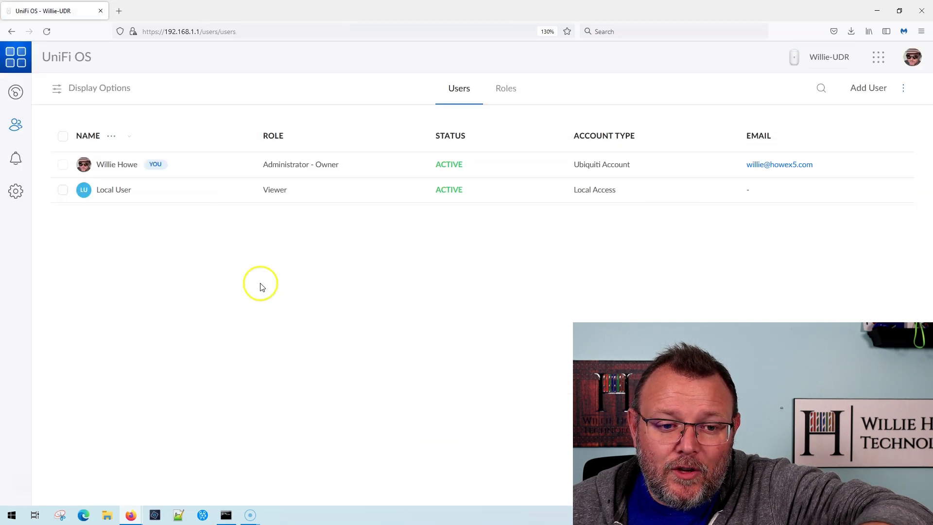
pyautogui.moveTo(281, 192)
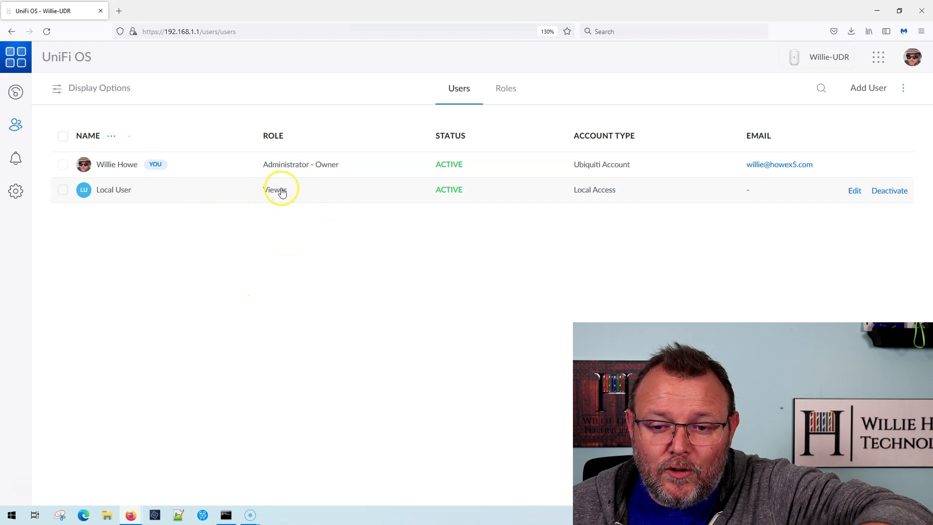
pyautogui.moveTo(550, 199)
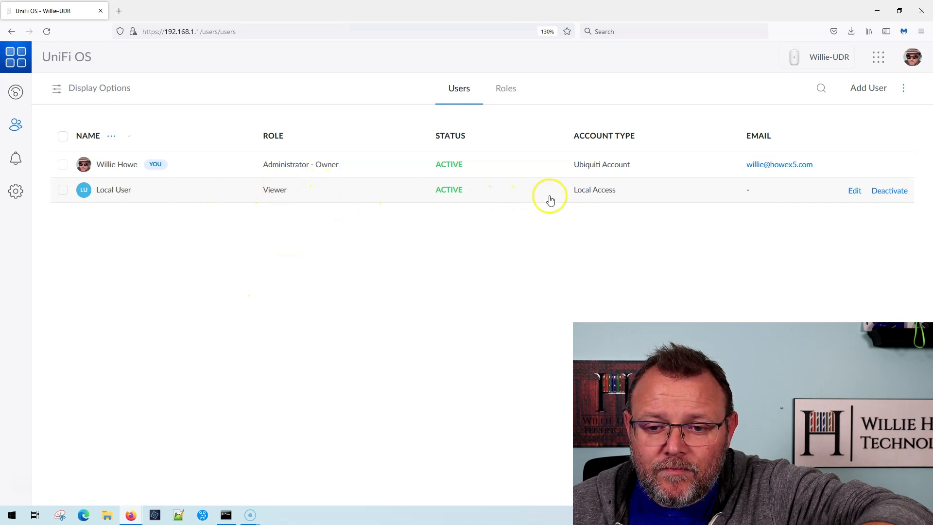
pyautogui.moveTo(203, 213)
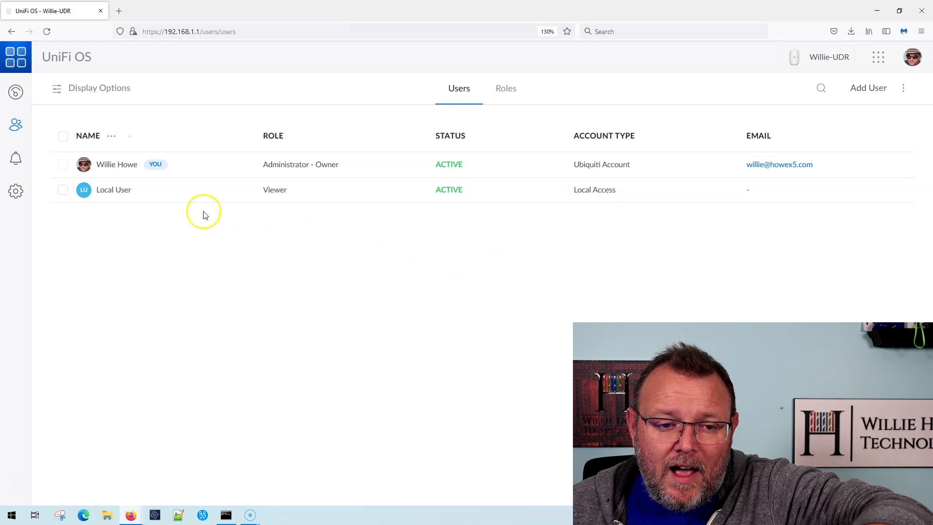
pyautogui.moveTo(243, 300)
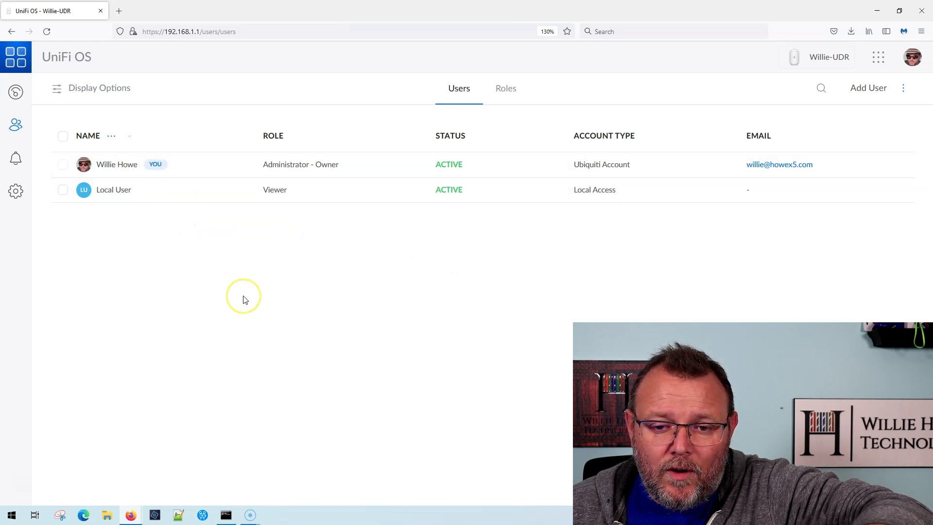
pyautogui.moveTo(293, 332)
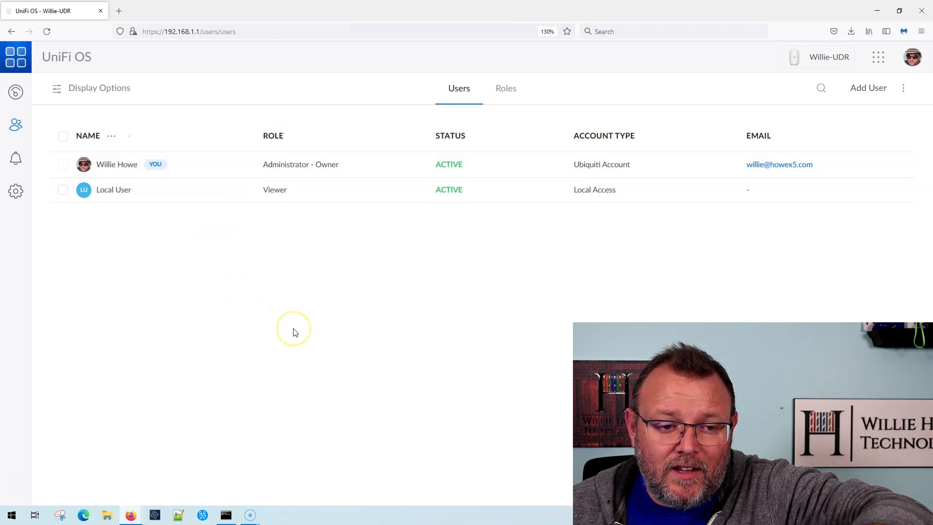
pyautogui.moveTo(854, 191)
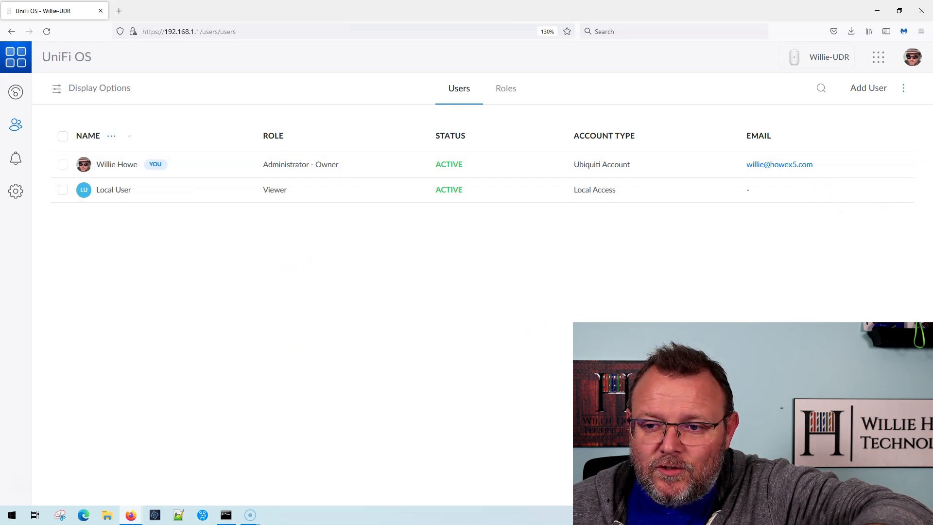
pyautogui.moveTo(233, 97)
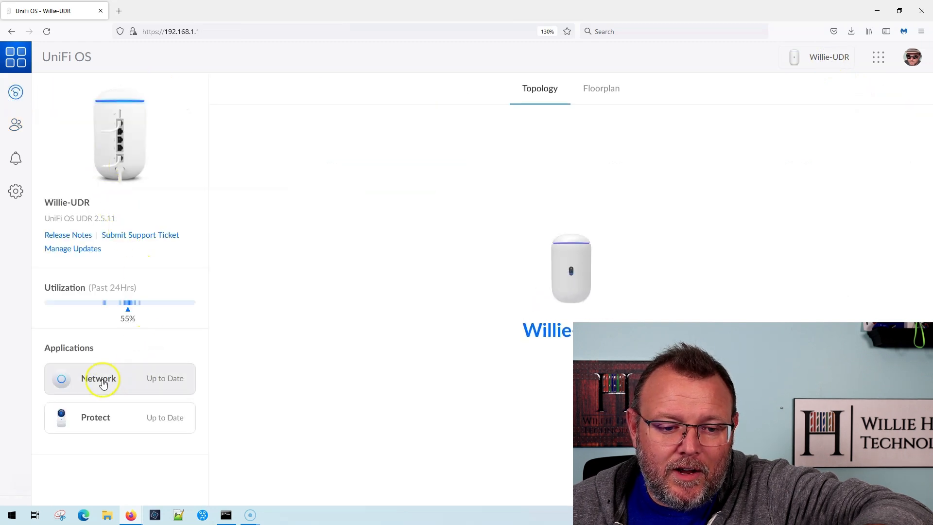
# Return to the Network application and view the System Logs Admin Access entries
pyautogui.click(99, 378)
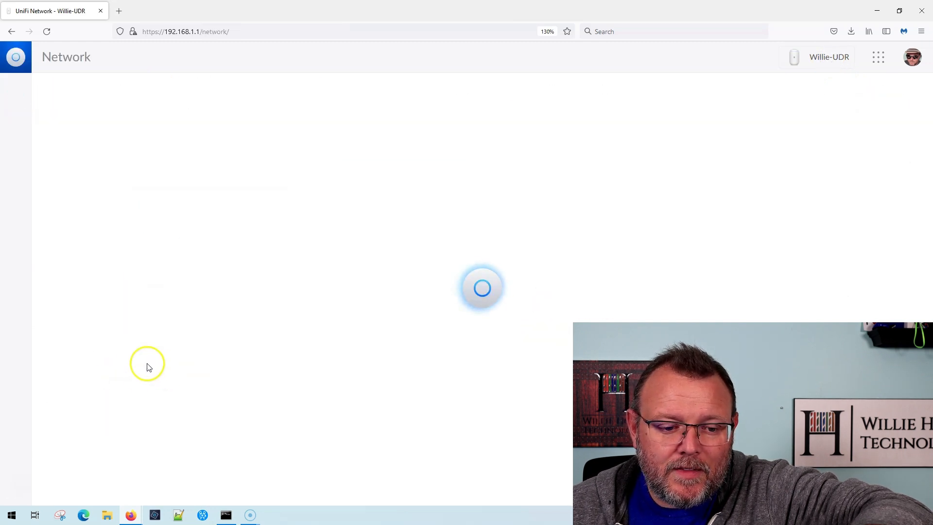
pyautogui.click(15, 289)
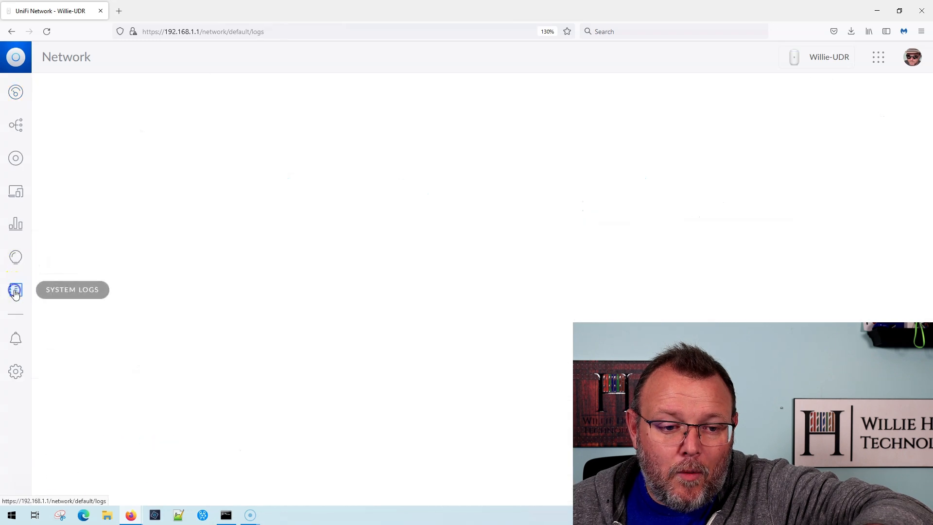
pyautogui.click(16, 290)
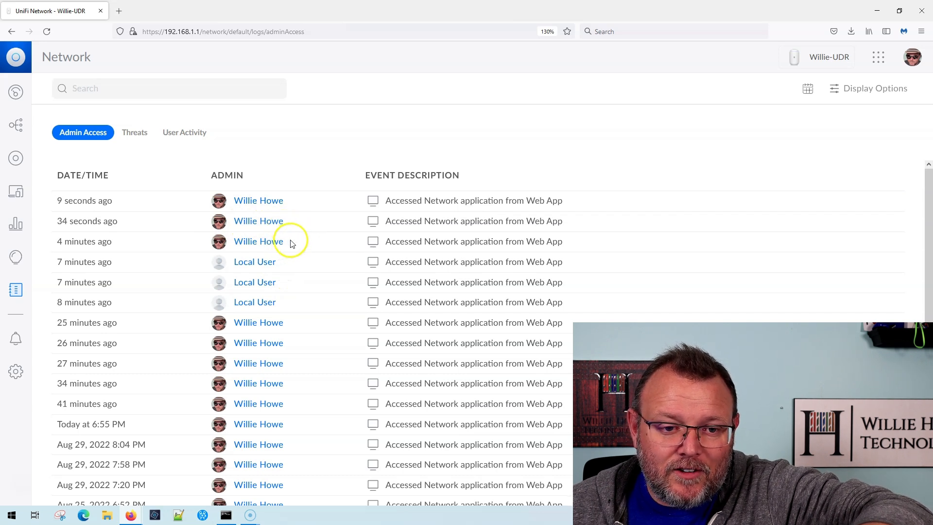
pyautogui.moveTo(287, 241)
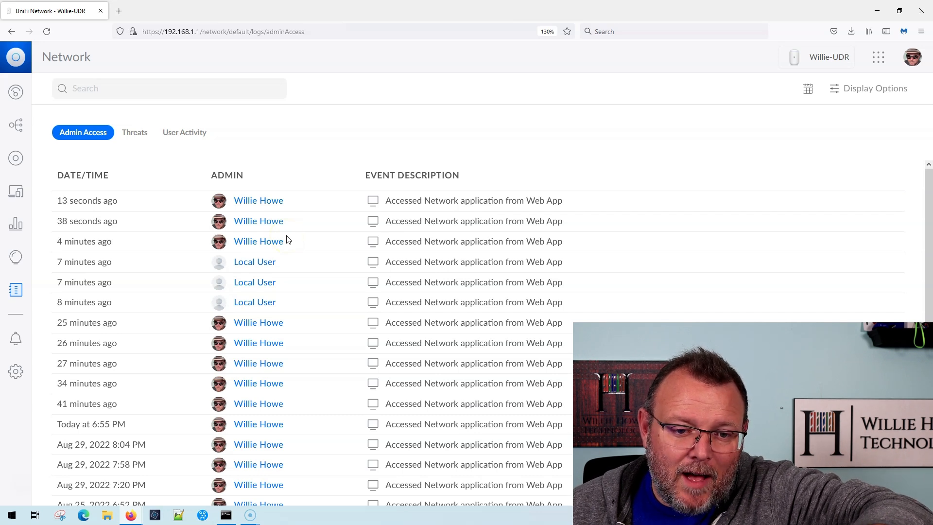
pyautogui.click(868, 89)
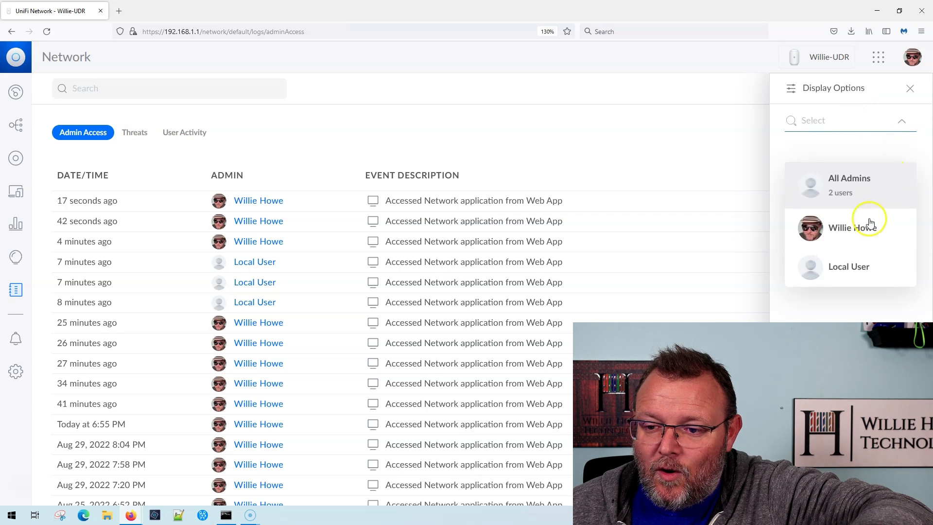
pyautogui.click(848, 267)
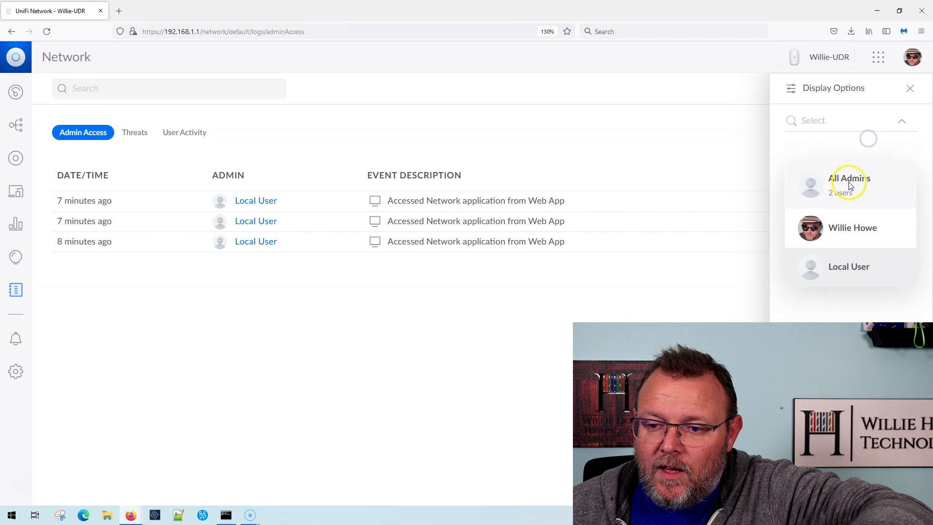
pyautogui.click(848, 182)
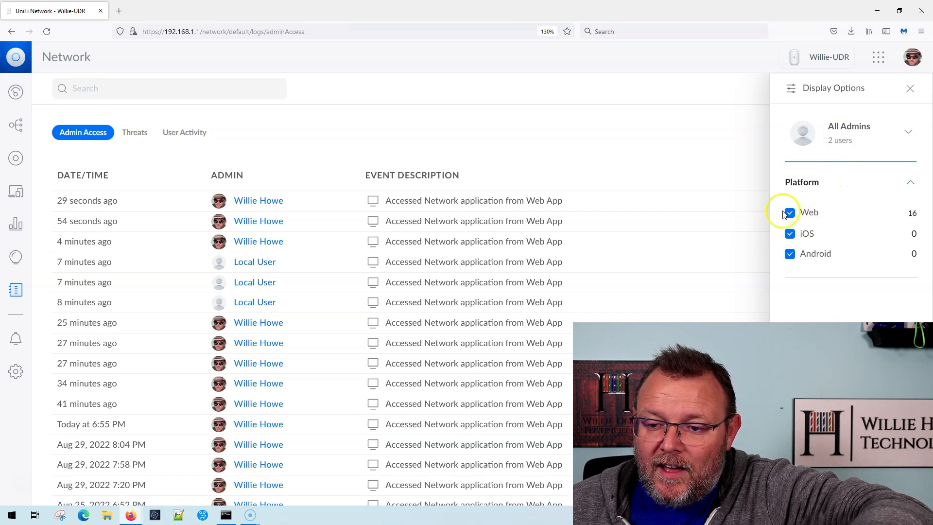
pyautogui.moveTo(823, 237)
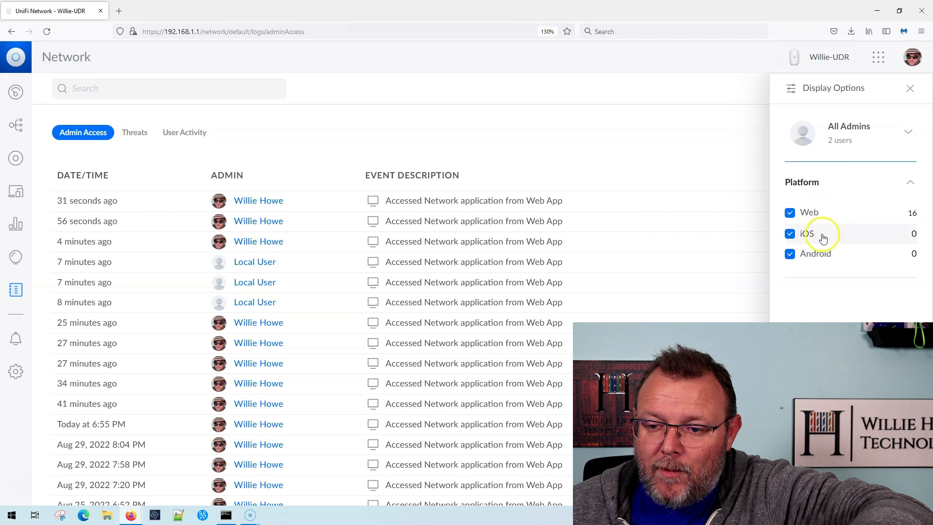
pyautogui.moveTo(826, 267)
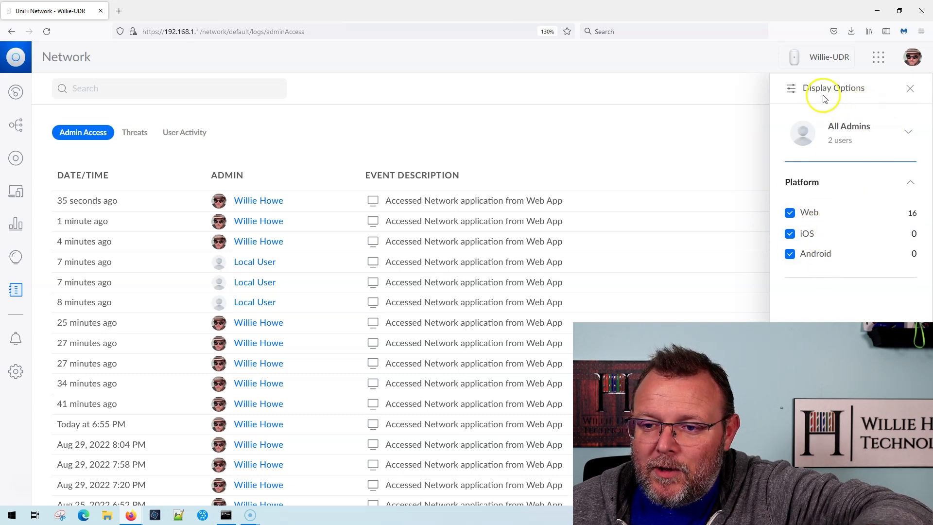
pyautogui.click(910, 88)
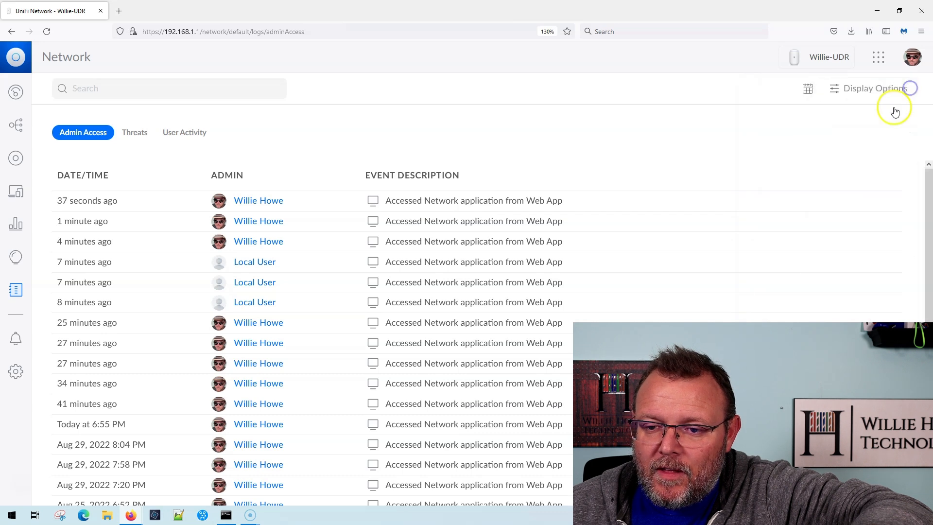
pyautogui.click(872, 89)
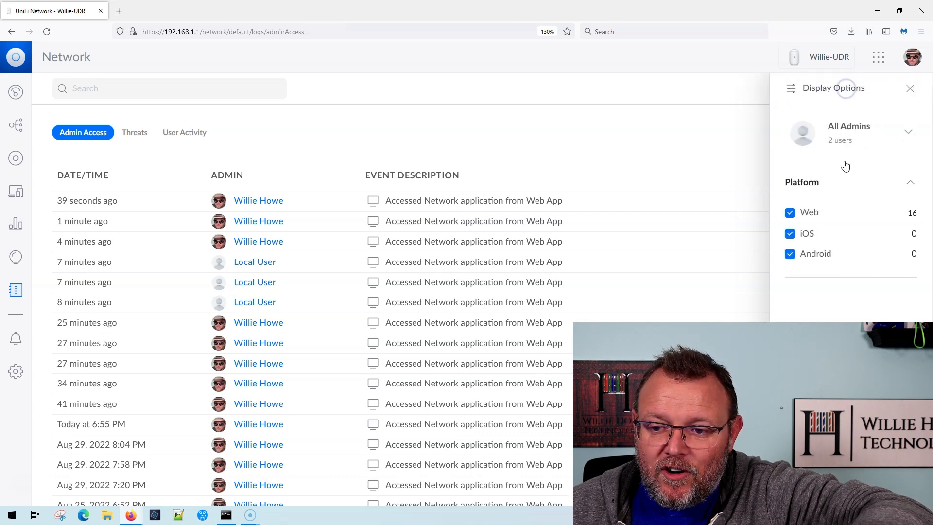
pyautogui.click(909, 131)
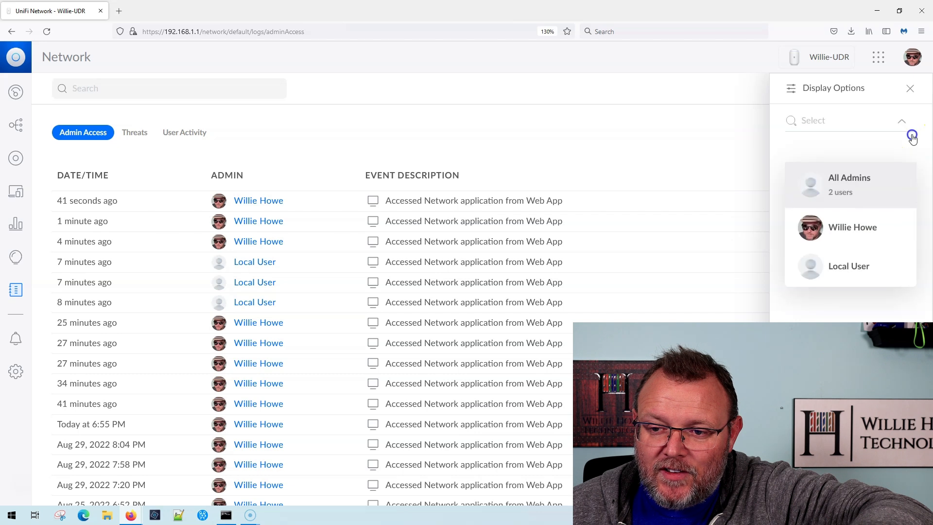
pyautogui.click(909, 88)
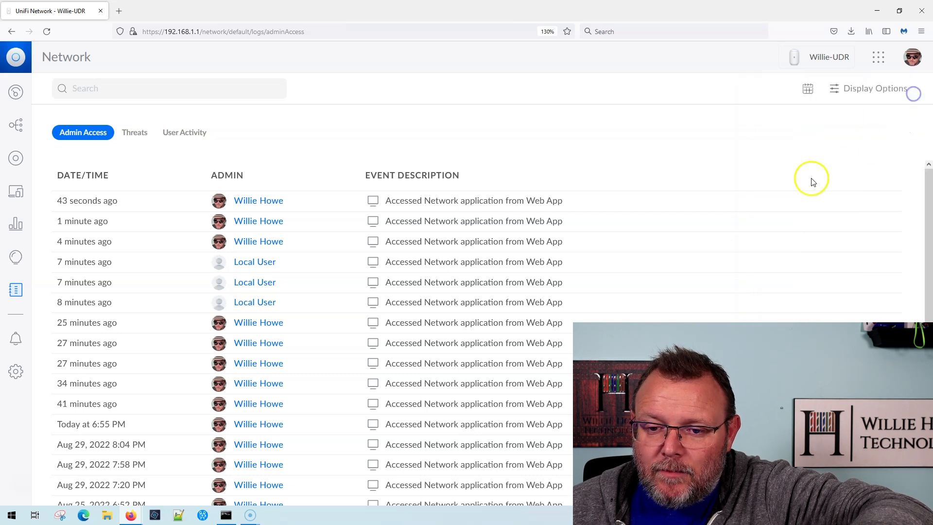
pyautogui.moveTo(720, 205)
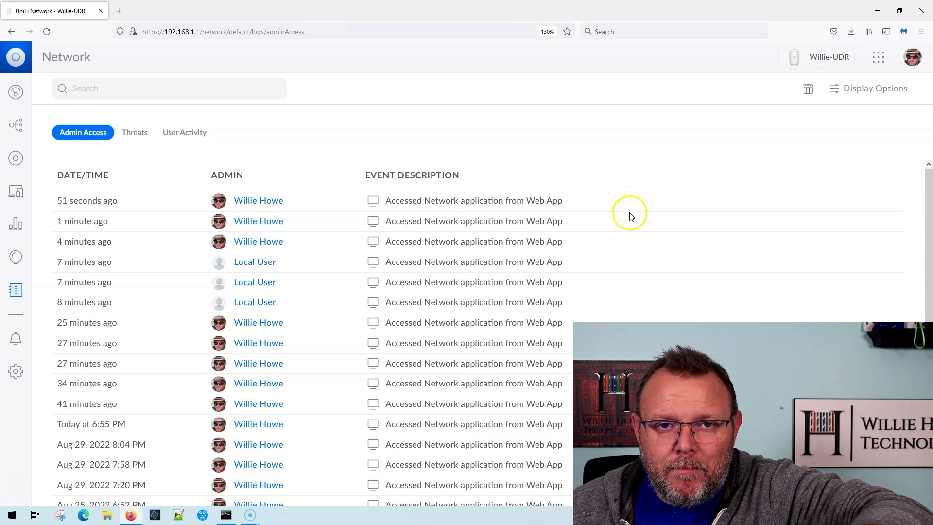
pyautogui.moveTo(668, 213)
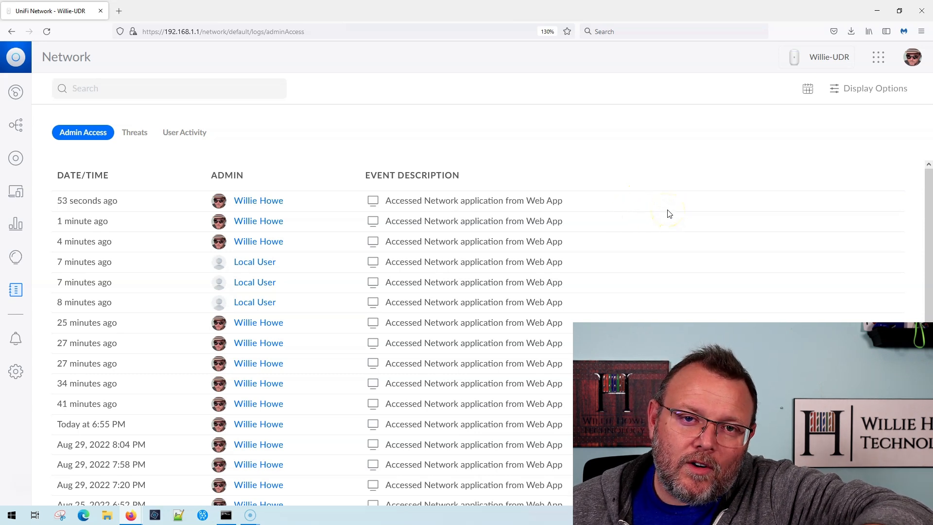